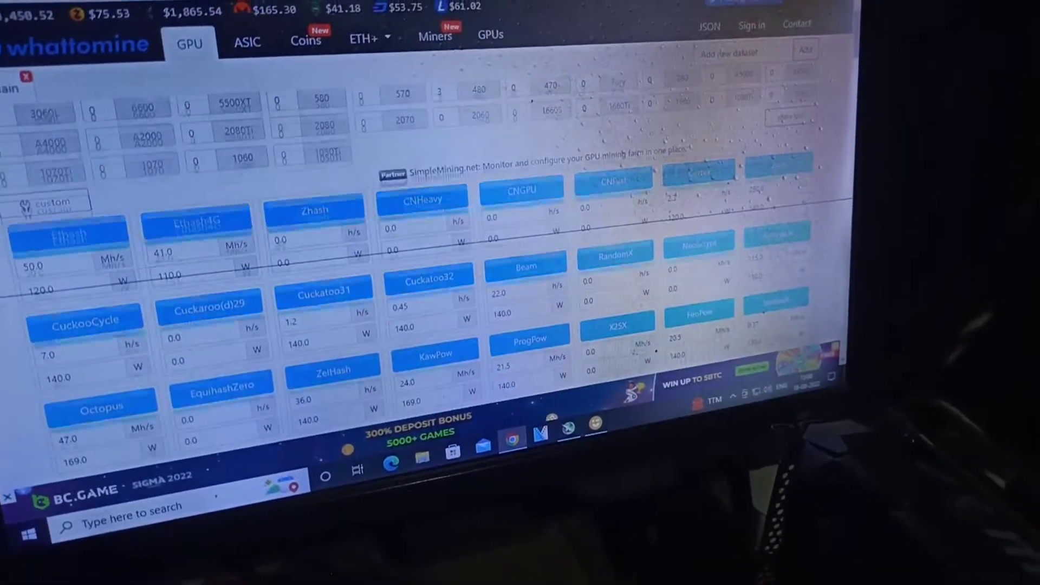
- View the trexminer/T-Rex Releases page listing version 0.26.5 and its download assets
{"action": "scroll", "scroll_direction": "down", "scroll_amount": 3}
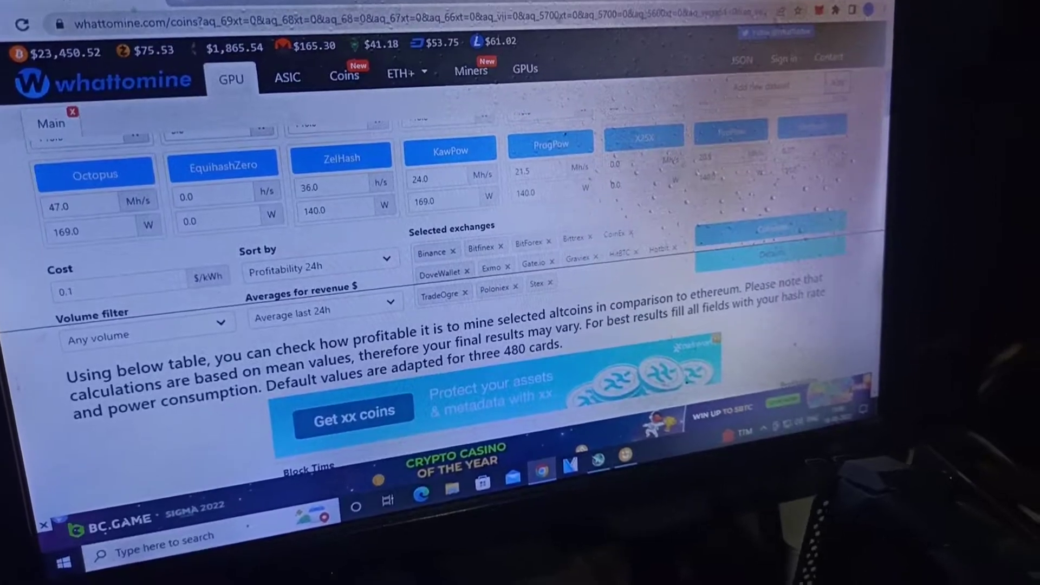
{"action": "scroll", "scroll_direction": "down", "scroll_amount": 3}
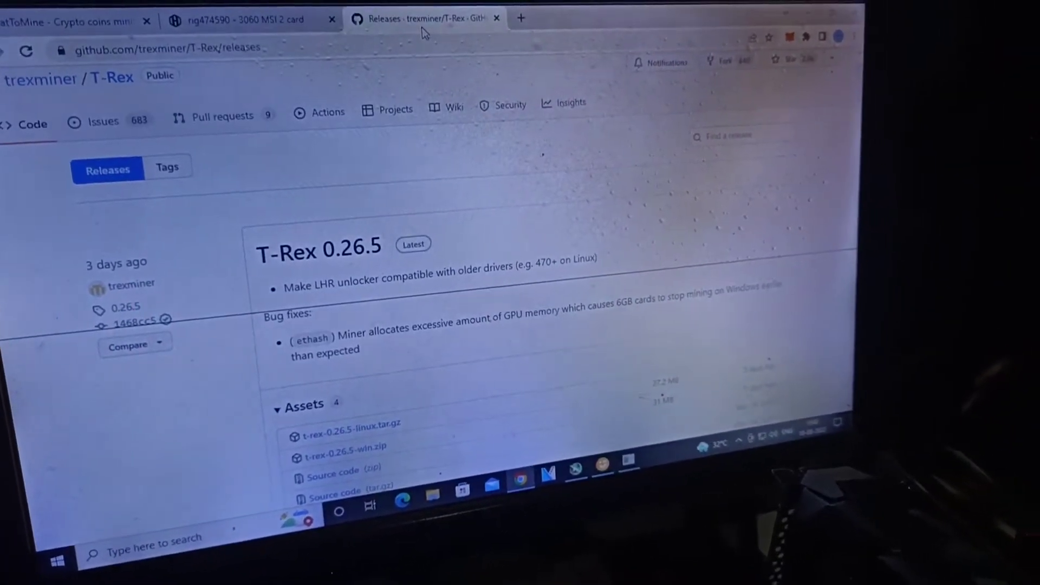
{"action": "left_click", "coordinate": [251, 23]}
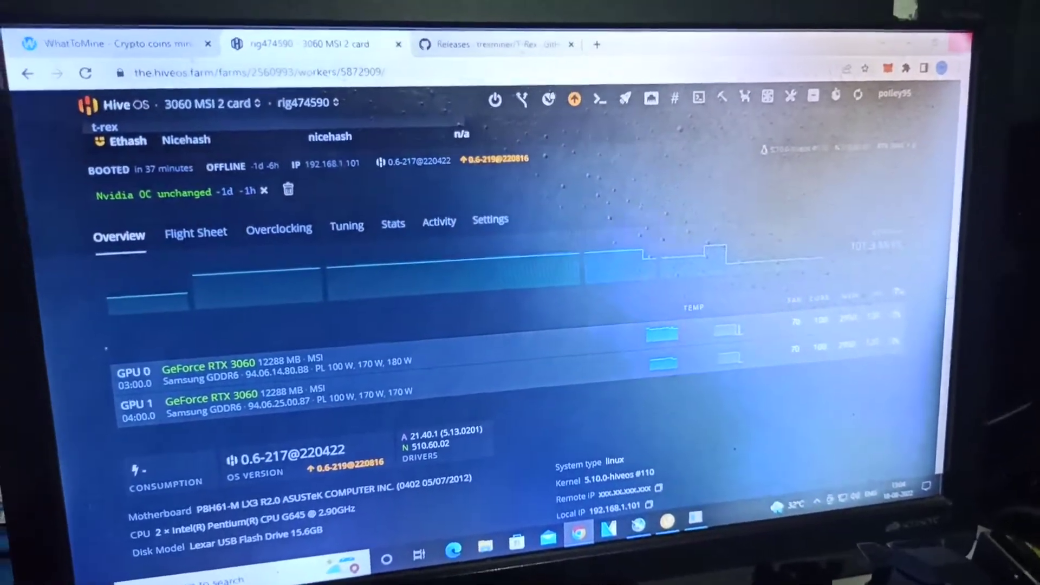
- Show the Hive OS worker Overview listing the rig's two GeForce RTX 3060 GPUs
{"action": "left_click", "coordinate": [87, 42]}
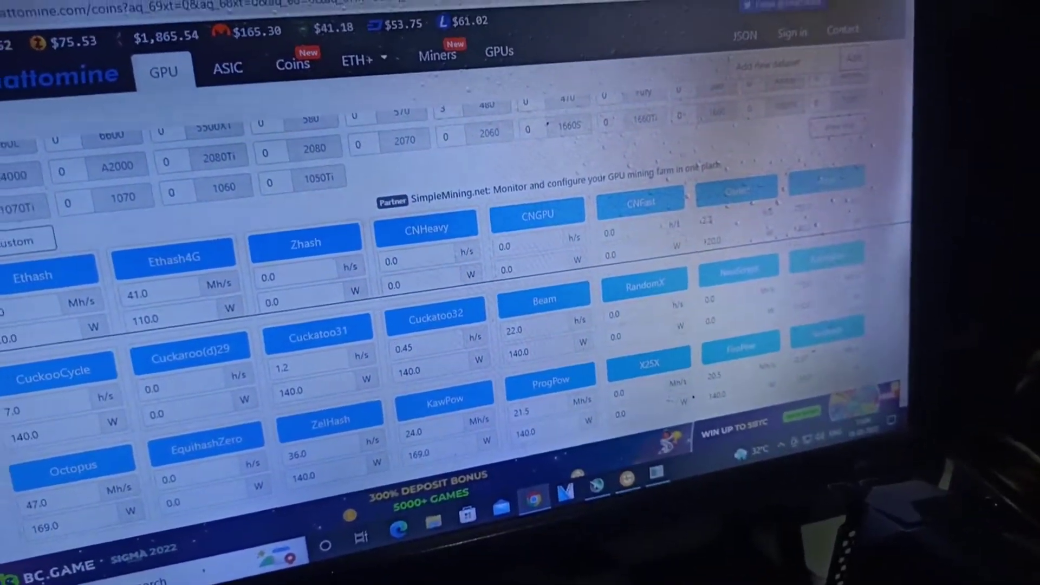
- Scroll the WhatToMine GPU calculator back to the KawPow 24.0 Mh/s and 169 W fields
{"action": "scroll", "scroll_direction": "down", "scroll_amount": 3}
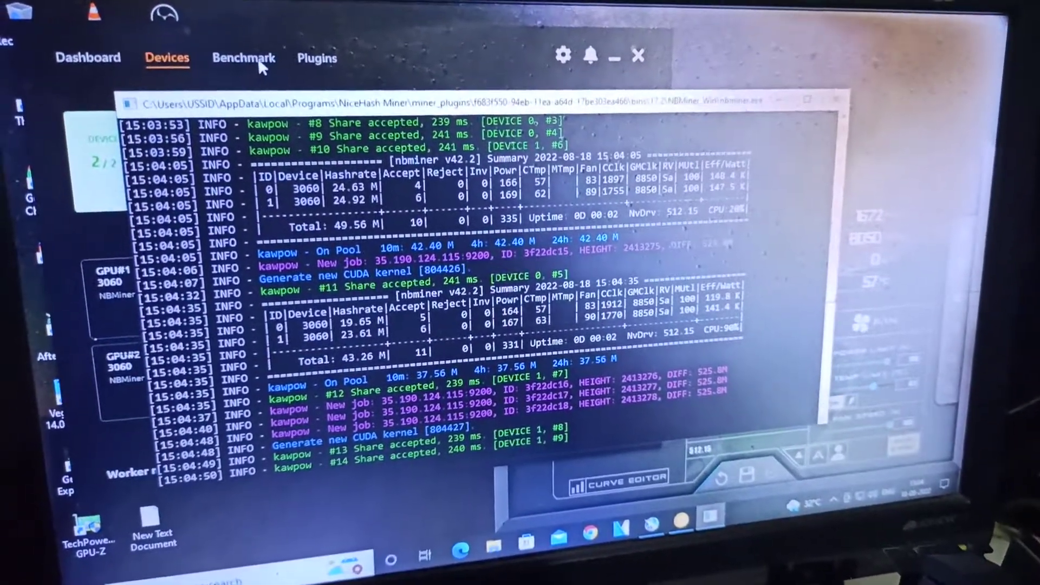
- Show the Benchmark results for both RTX 3060s with GPU#2's algorithm list expanded
{"action": "left_click", "coordinate": [243, 57]}
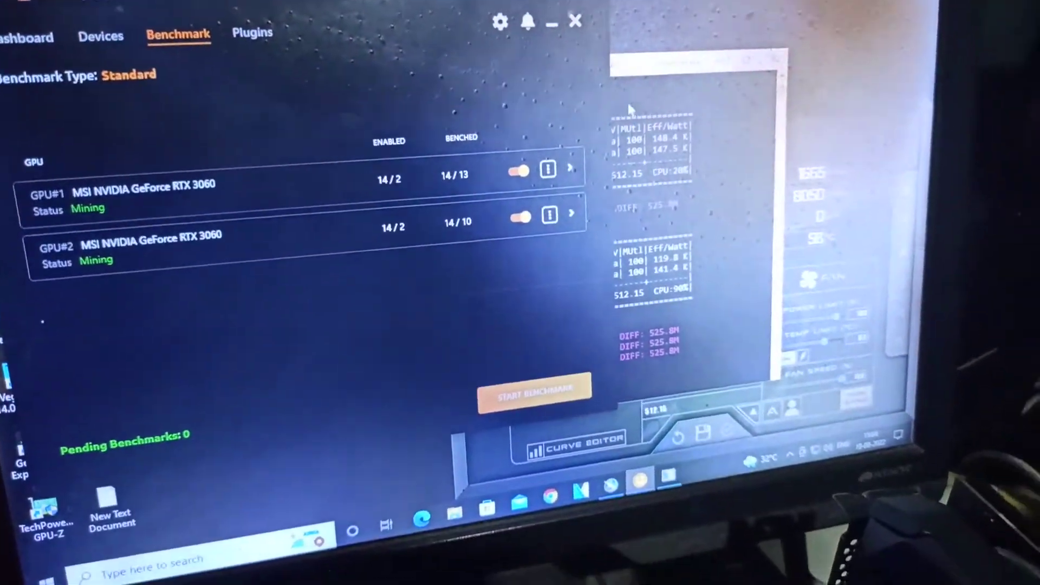
{"action": "left_click", "coordinate": [571, 218]}
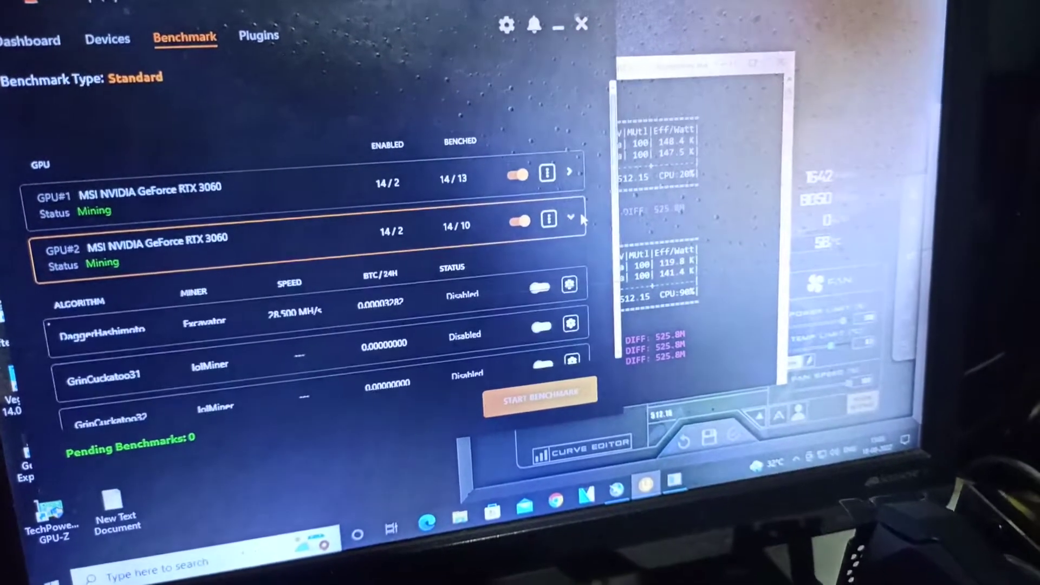